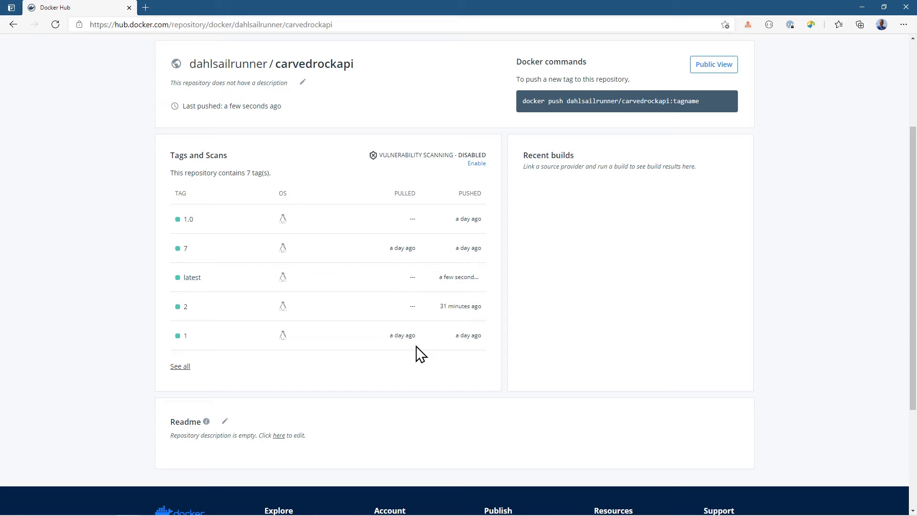
Scroll the RabbitMQ .NET tutorial to Setup, then show the CarvedRock.Docker Dockerfile in Visual Studio
{"action": "left_click", "coordinate": [75, 7]}
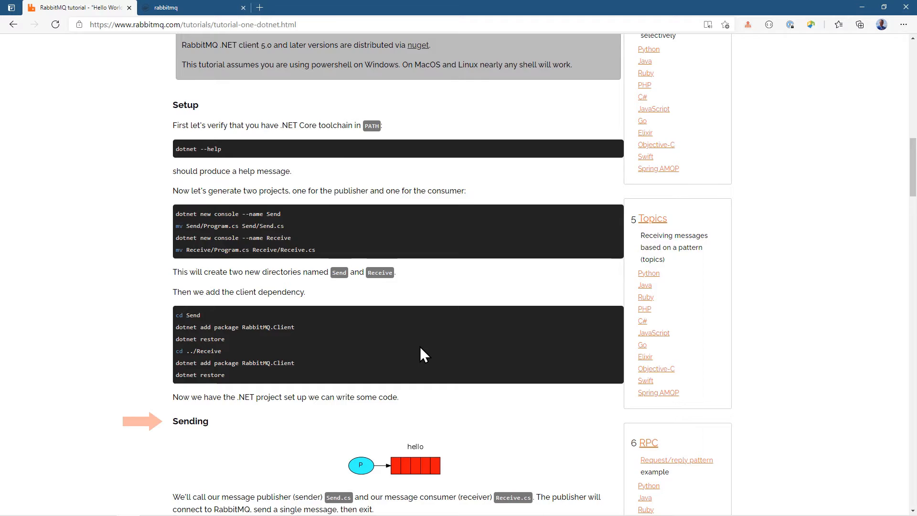
{"action": "scroll", "scroll_direction": "down", "scroll_amount": 3}
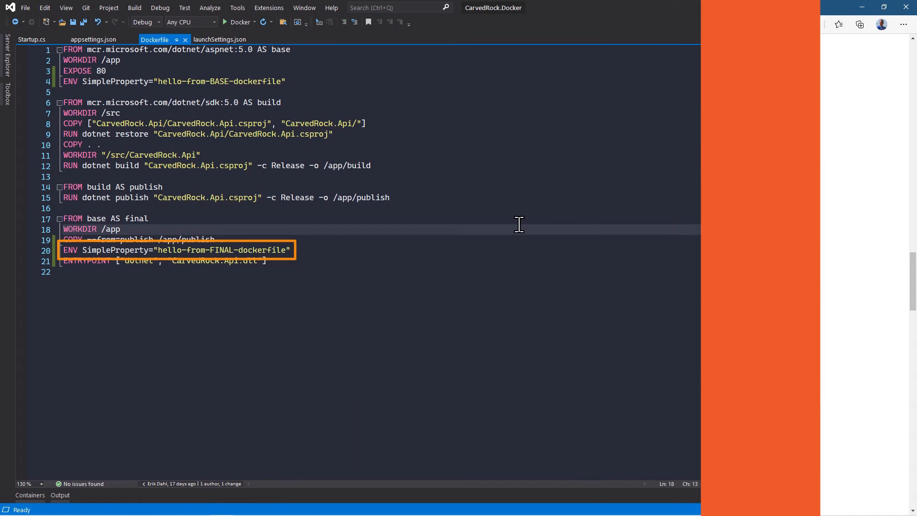
{"action": "left_click", "coordinate": [881, 23]}
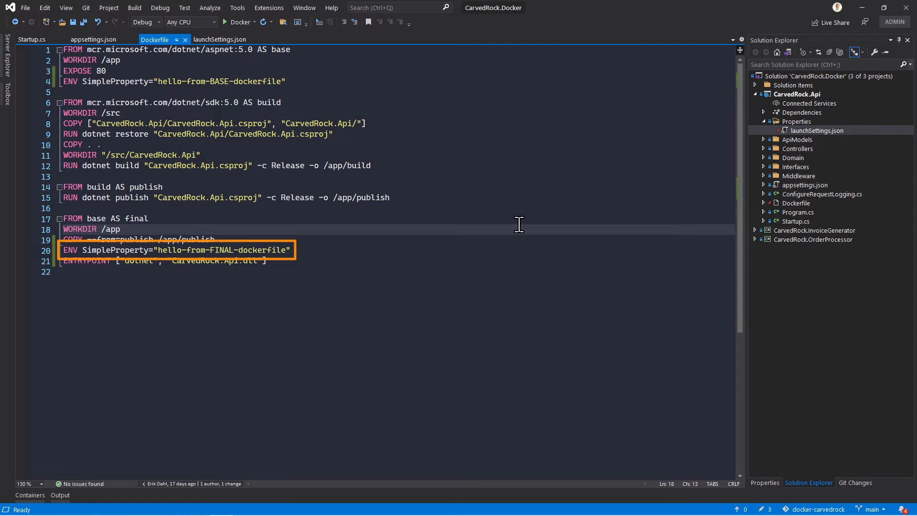